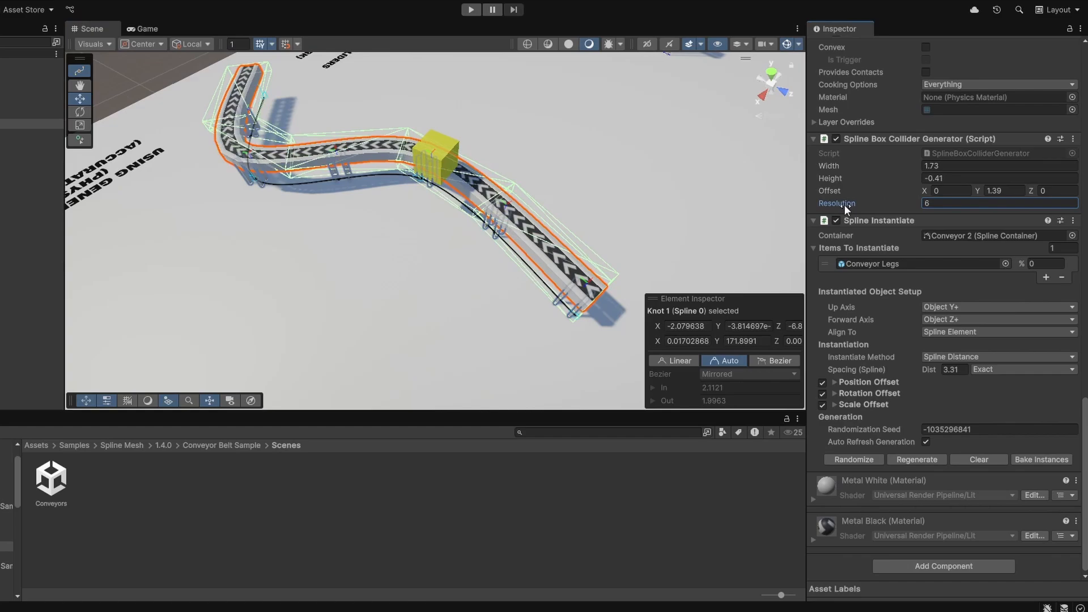
# Copy the SplineMesh repository's clone URL from GitHub and bring up Unity's Package Manager.
pyautogui.click(471, 9)
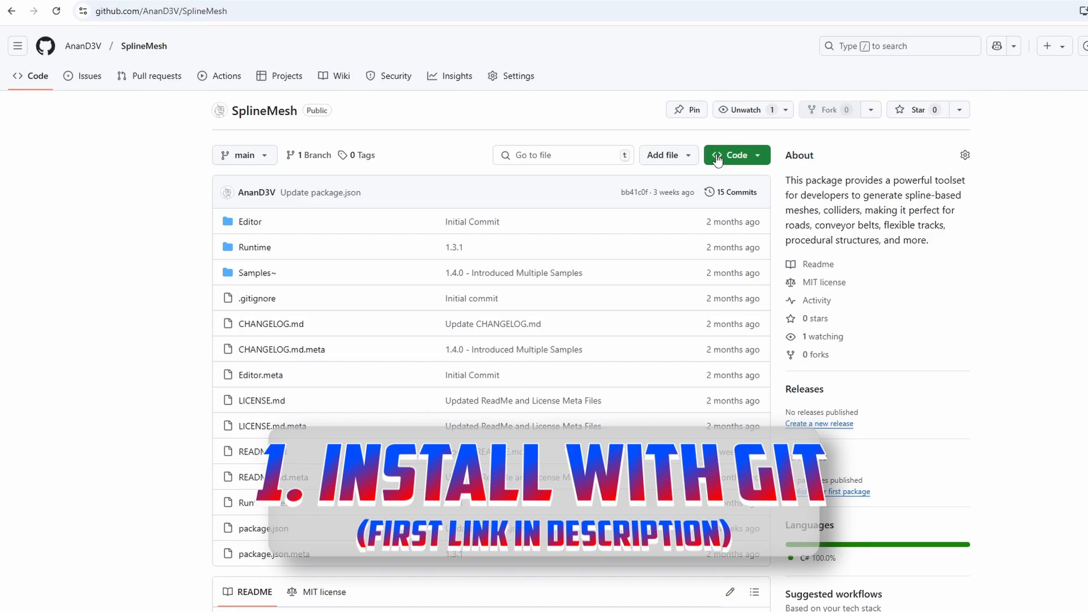
pyautogui.click(734, 155)
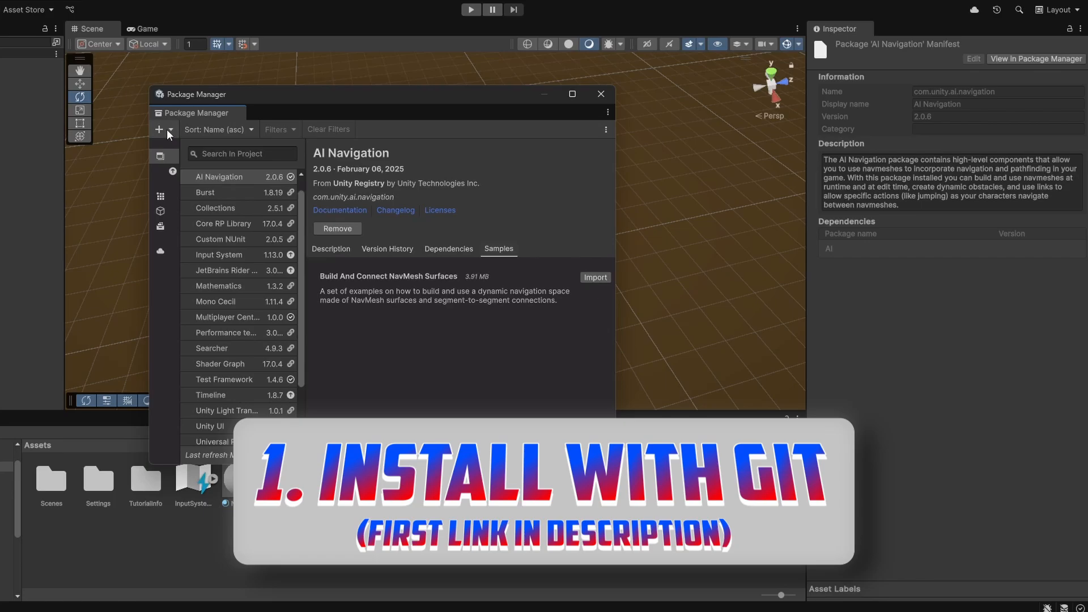
# Install Spline Mesh 1.4.0 from the pasted git URL, bringing its conveyor, road and train samples.
pyautogui.click(158, 130)
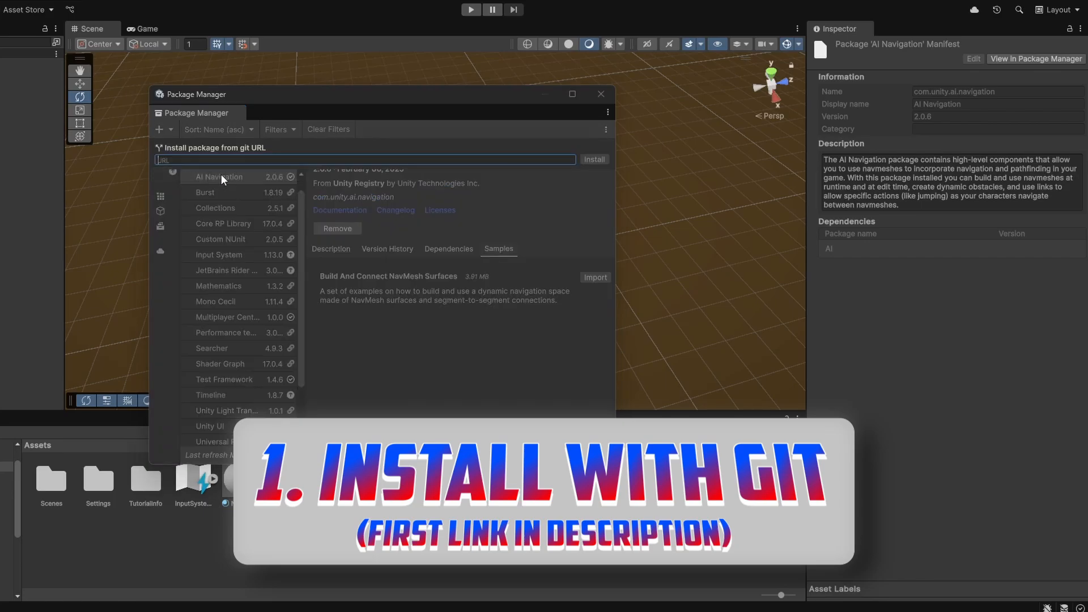
pyautogui.click(593, 158)
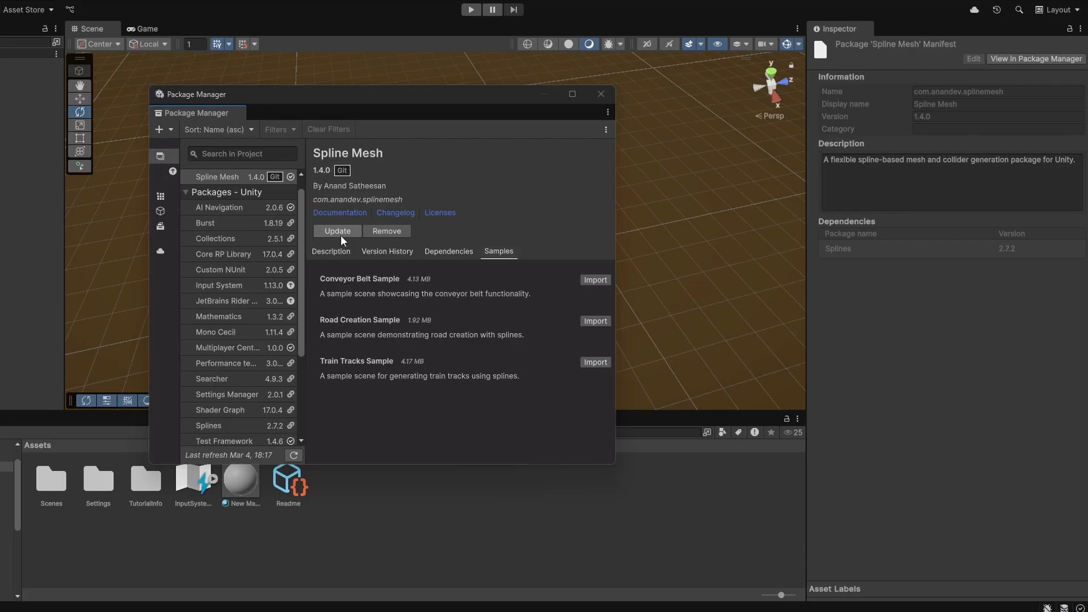
pyautogui.moveTo(340, 214)
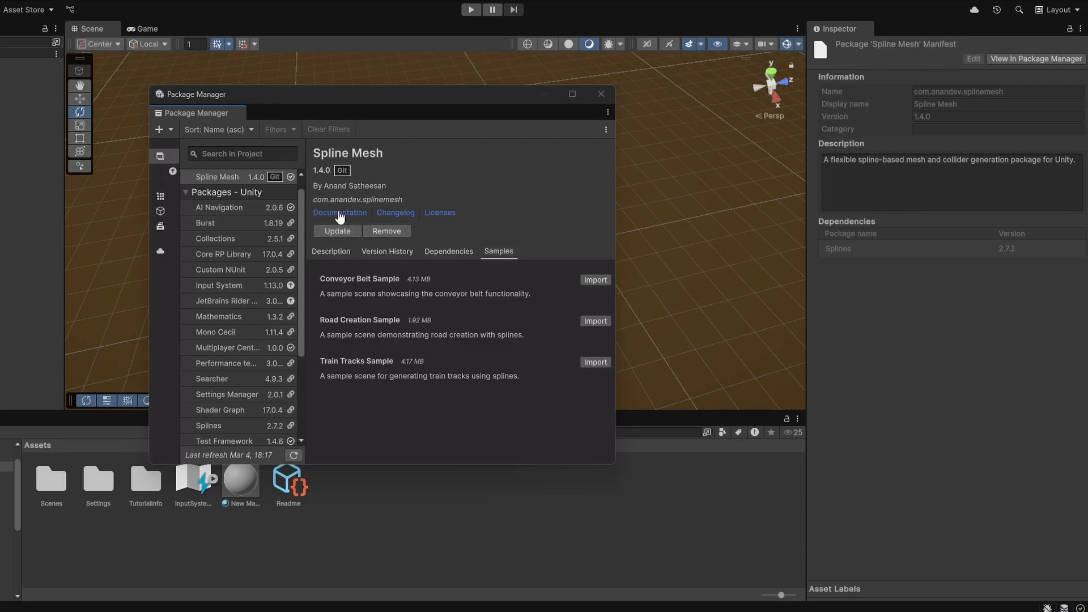
pyautogui.moveTo(415, 219)
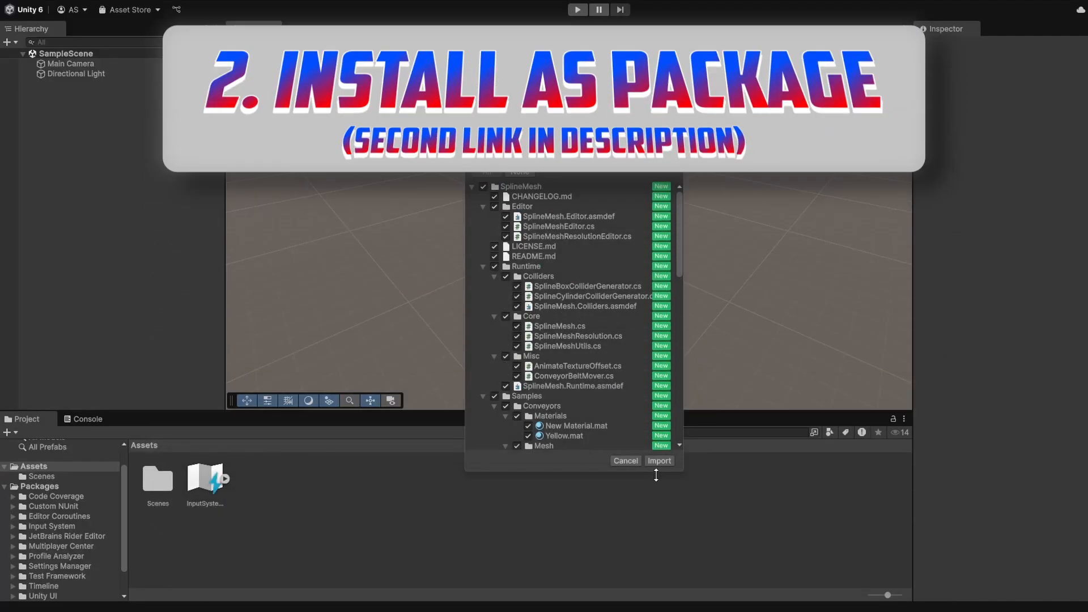
# Import all SplineMesh files, add the Splines 2.7.2 dependency, and show the Assets/SplineMesh folder.
pyautogui.click(658, 461)
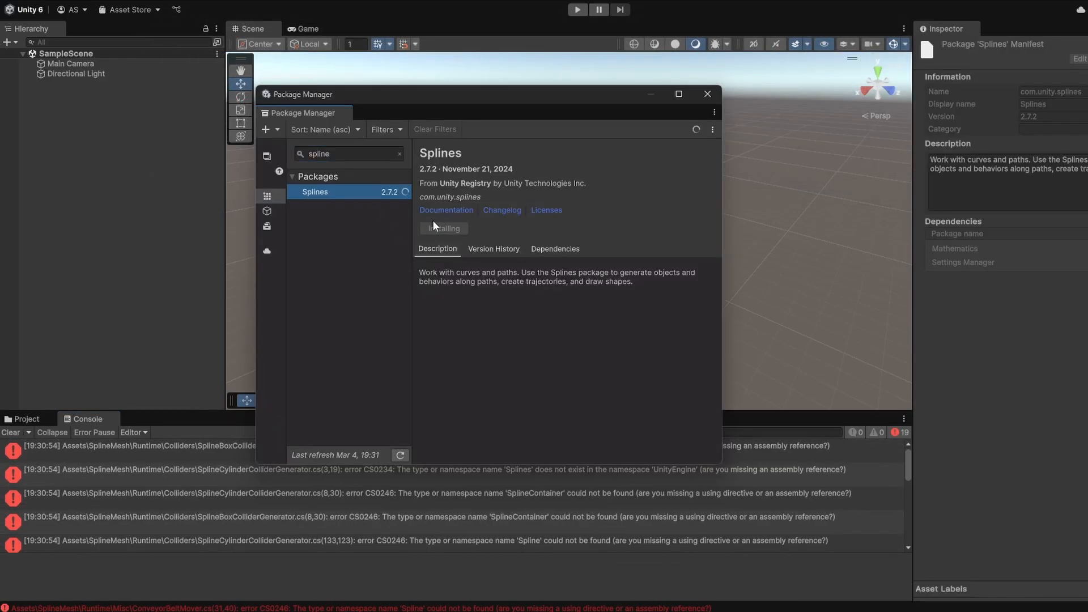
pyautogui.click(442, 228)
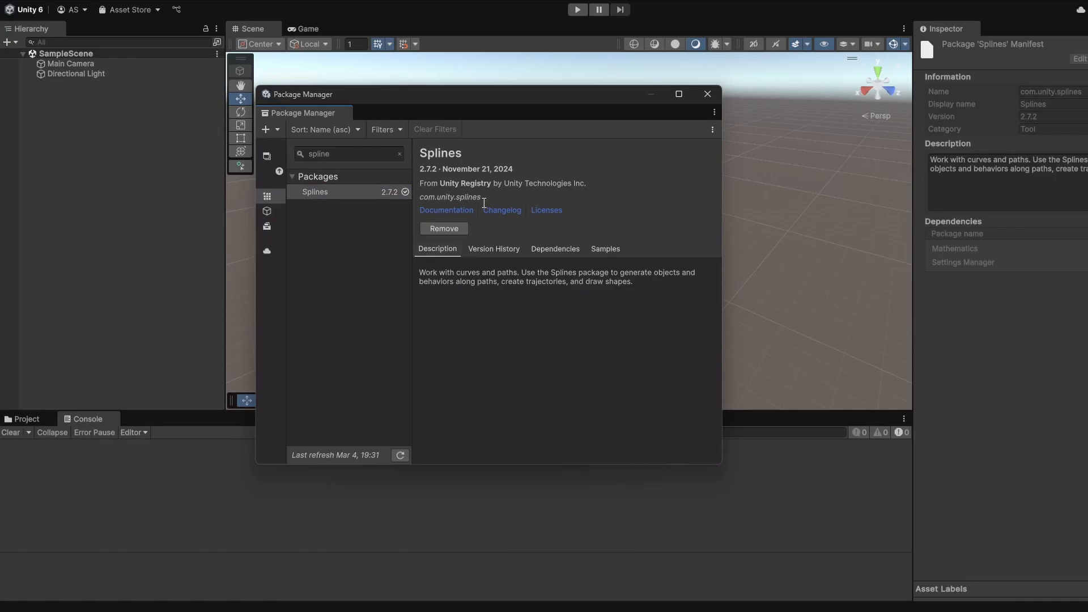
pyautogui.click(707, 93)
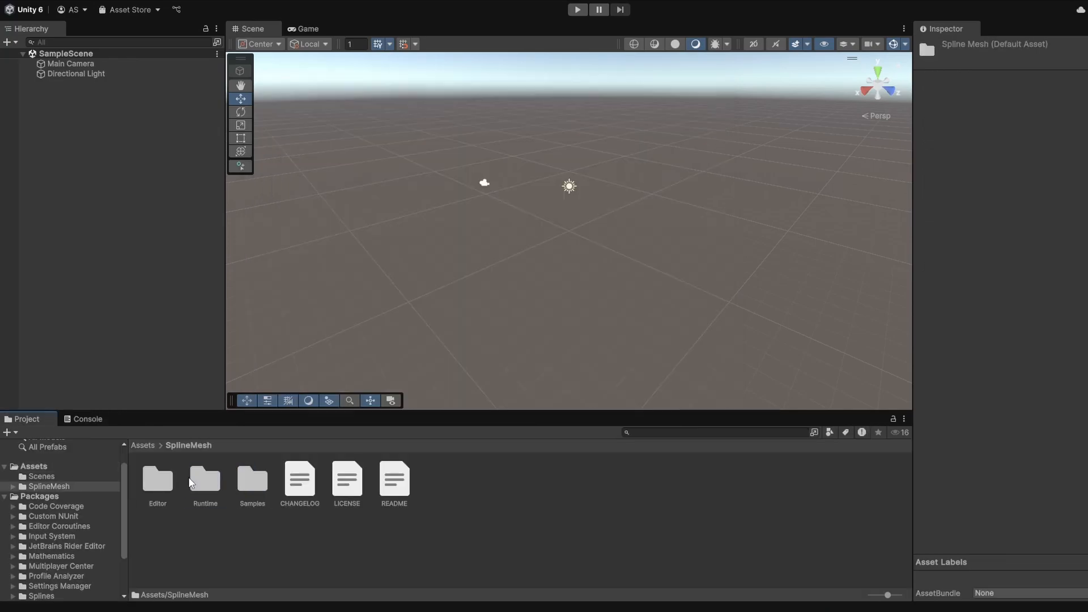
pyautogui.moveTo(205, 482)
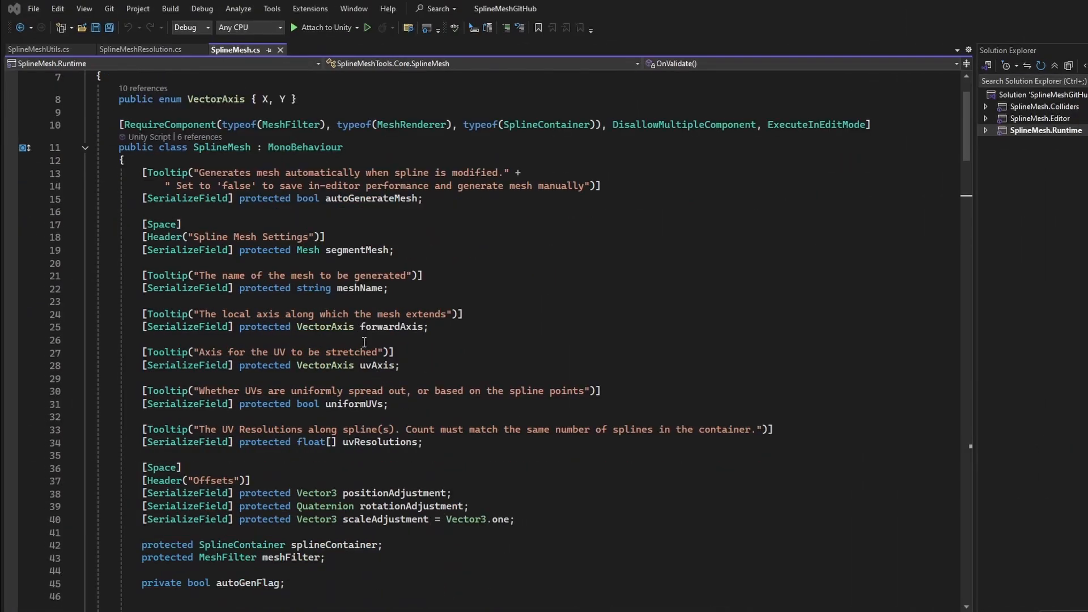
# Review the mesh utility code in SplineMeshUtils.cs.
pyautogui.click(38, 50)
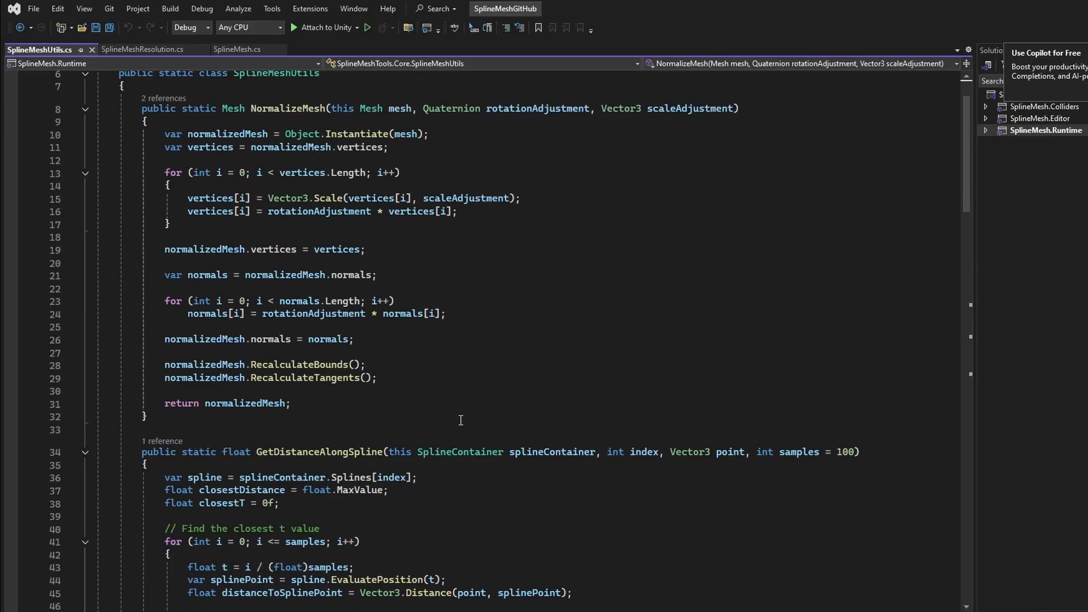
pyautogui.scroll(-3)
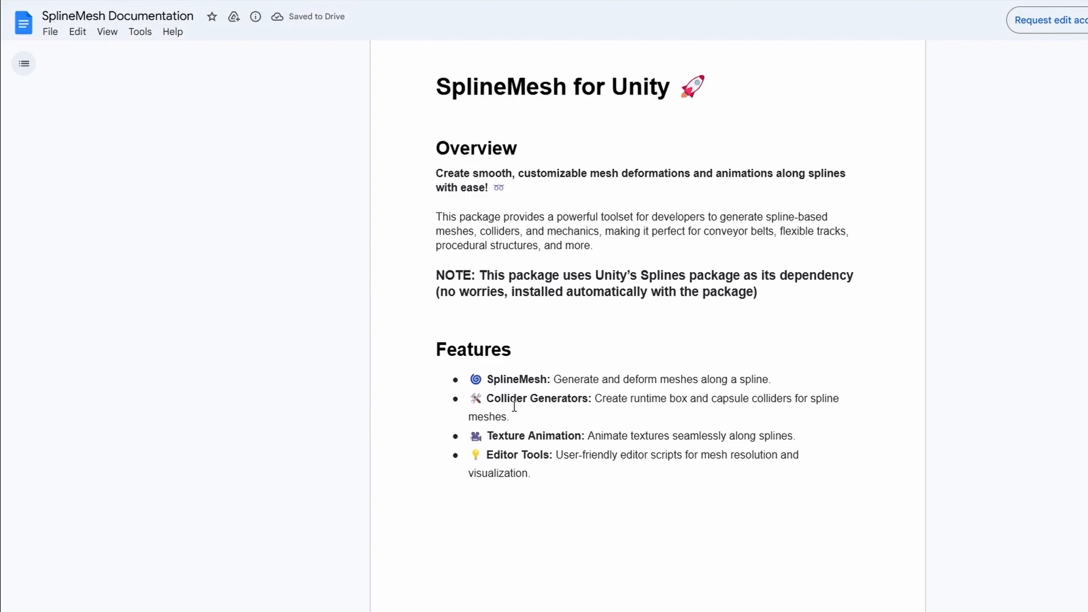
pyautogui.scroll(-3)
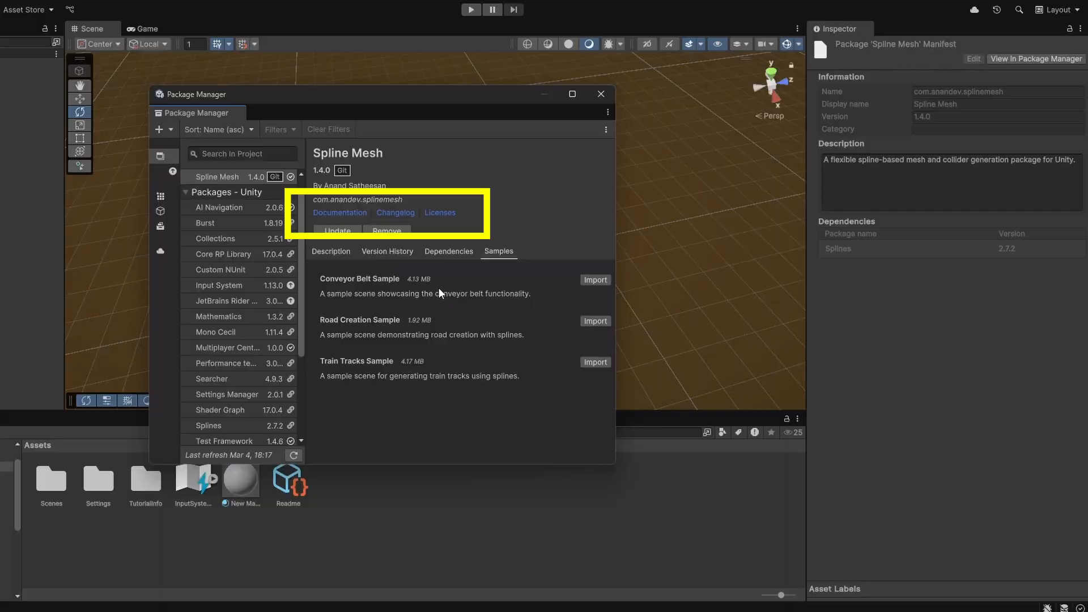
# Follow the README's Documentation link to the SplineMesh docs table of contents.
pyautogui.click(340, 212)
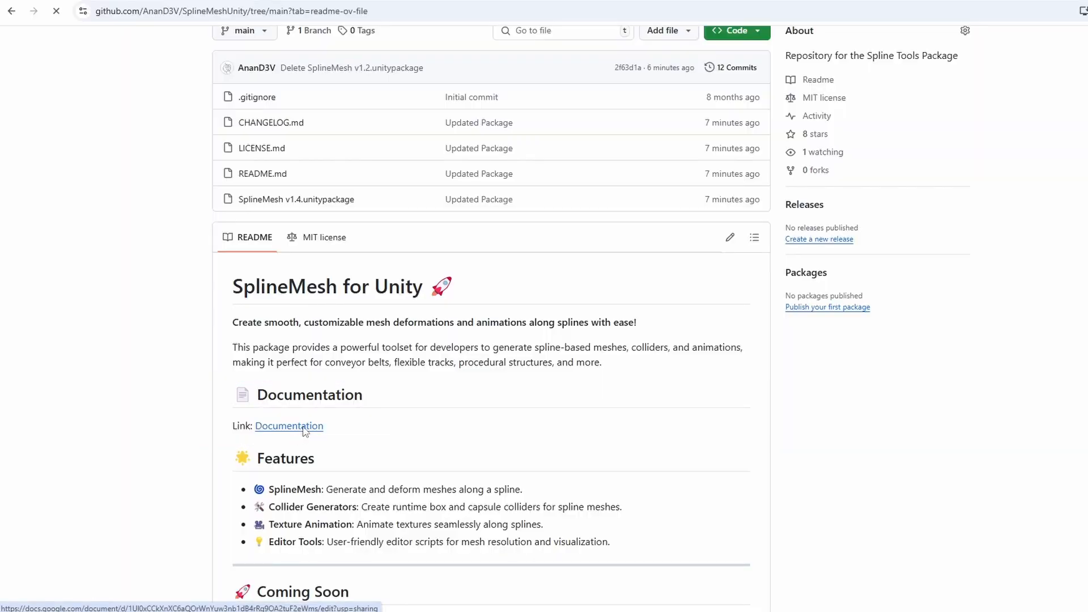
pyautogui.click(289, 426)
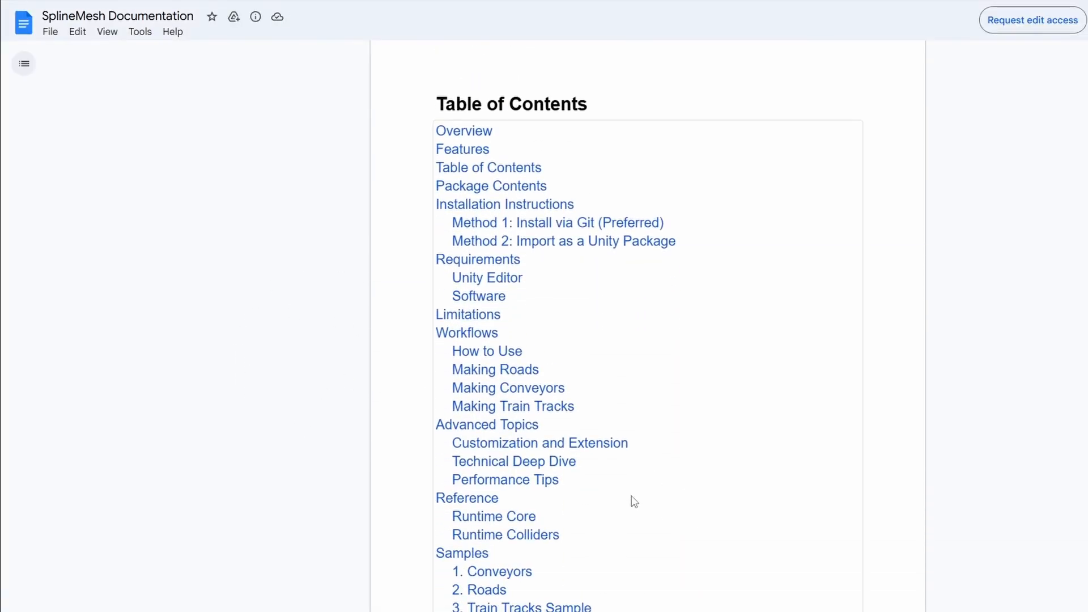
pyautogui.scroll(-3)
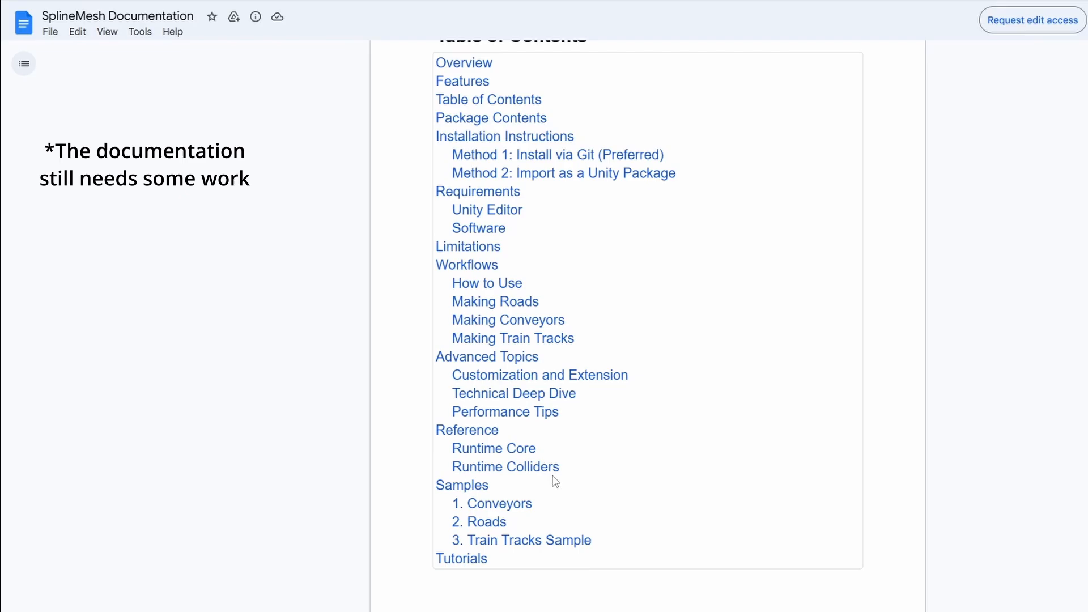
pyautogui.scroll(-3)
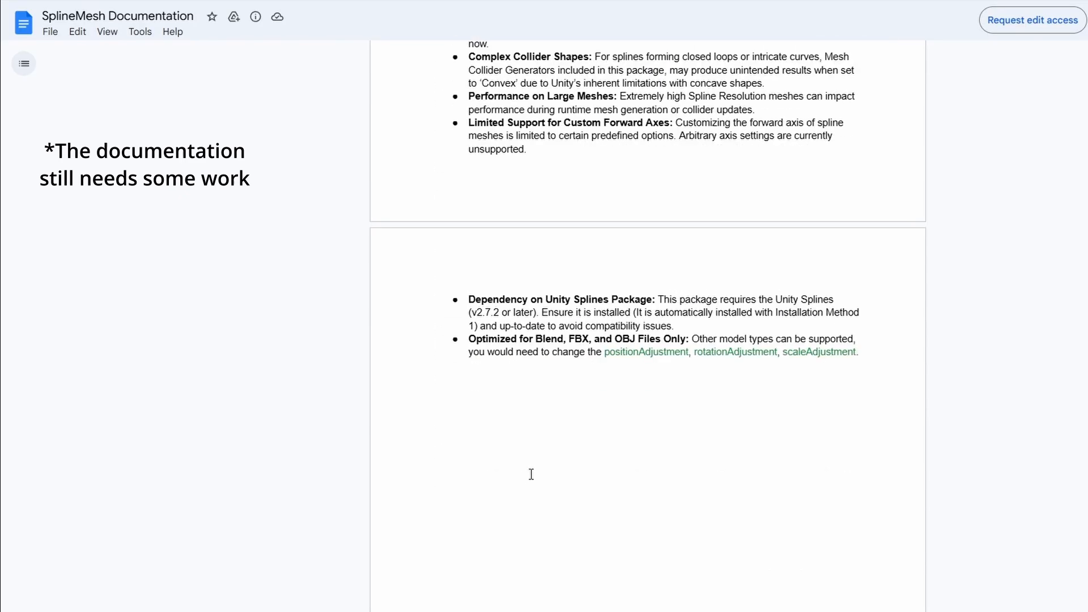
pyautogui.scroll(-3)
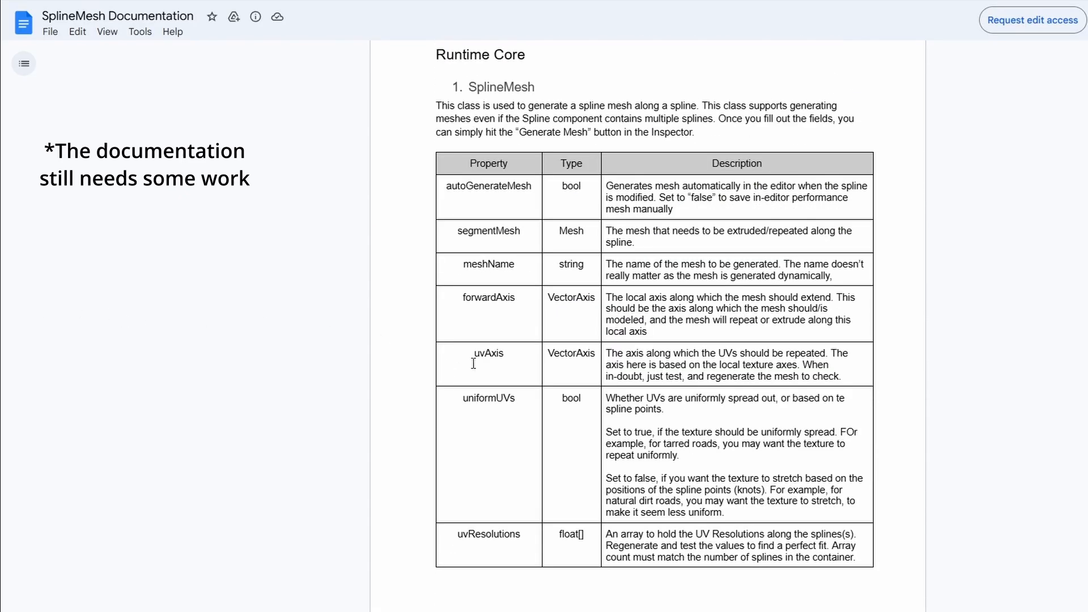
pyautogui.scroll(-3)
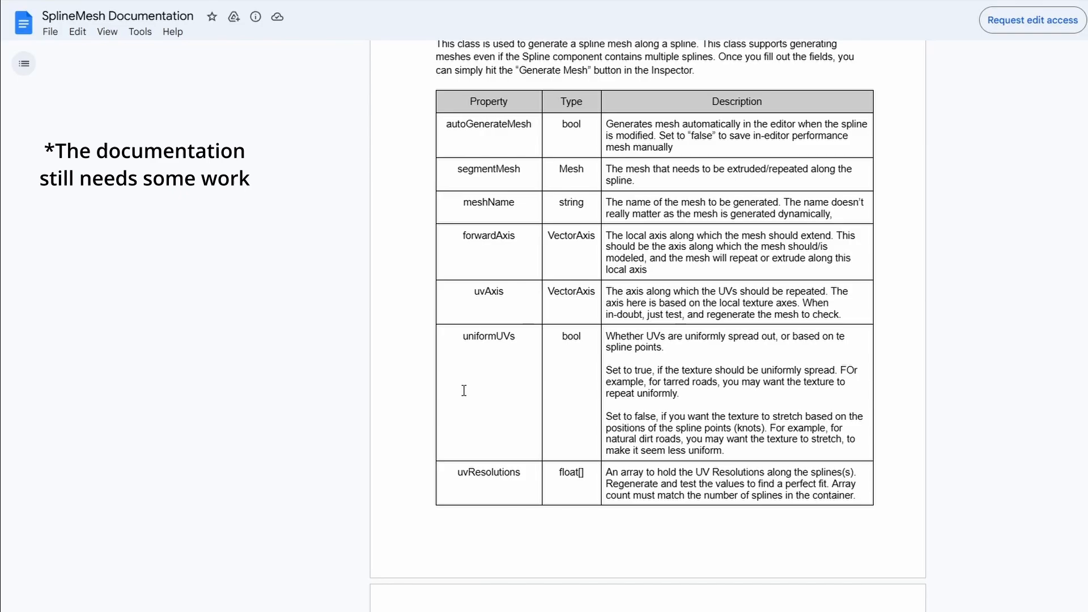
pyautogui.scroll(-3)
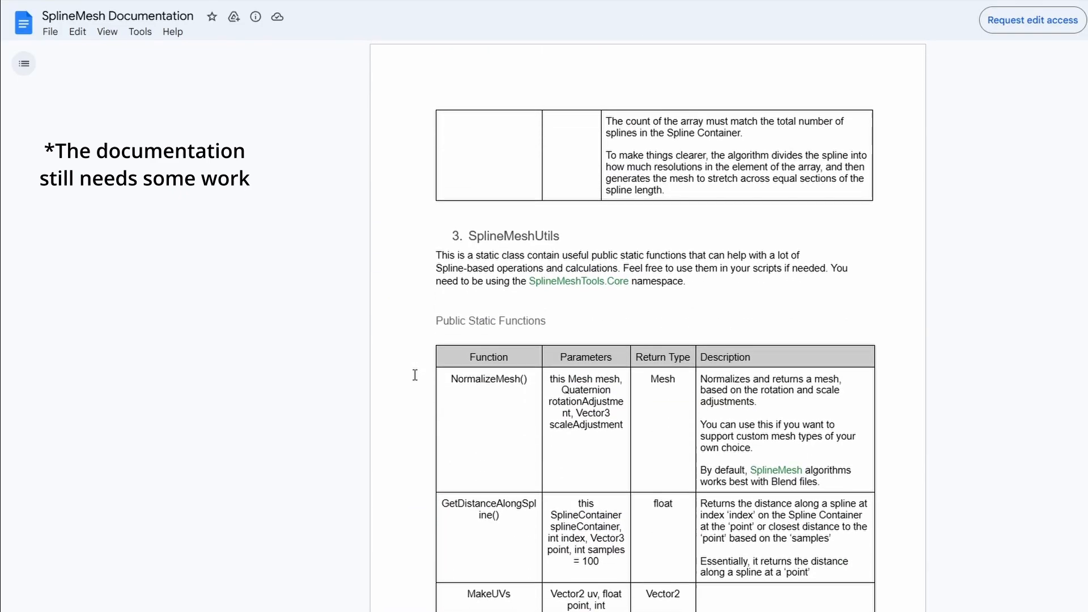
pyautogui.scroll(-3)
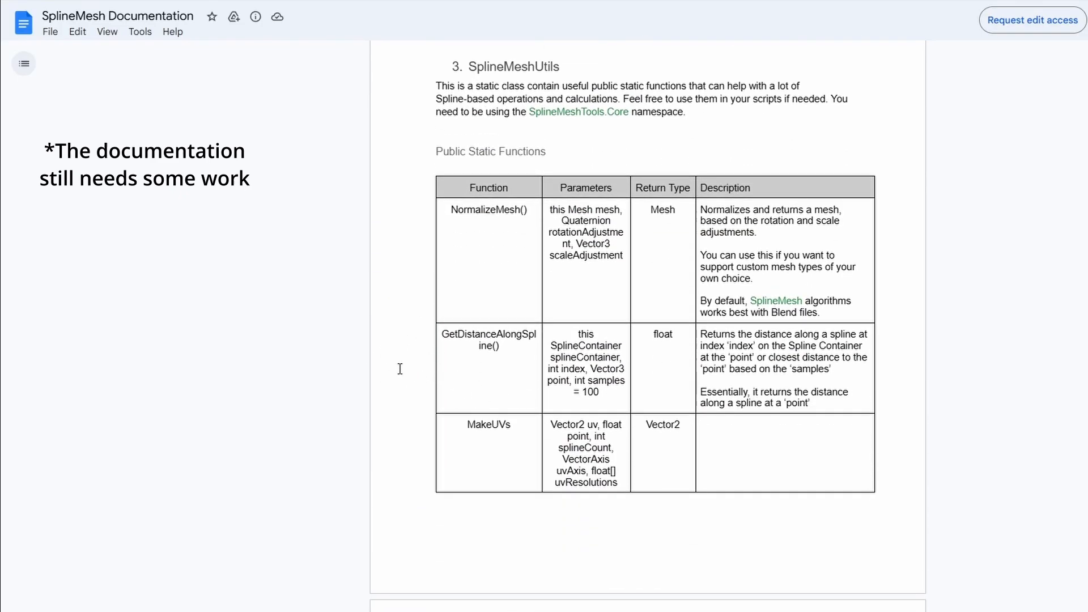